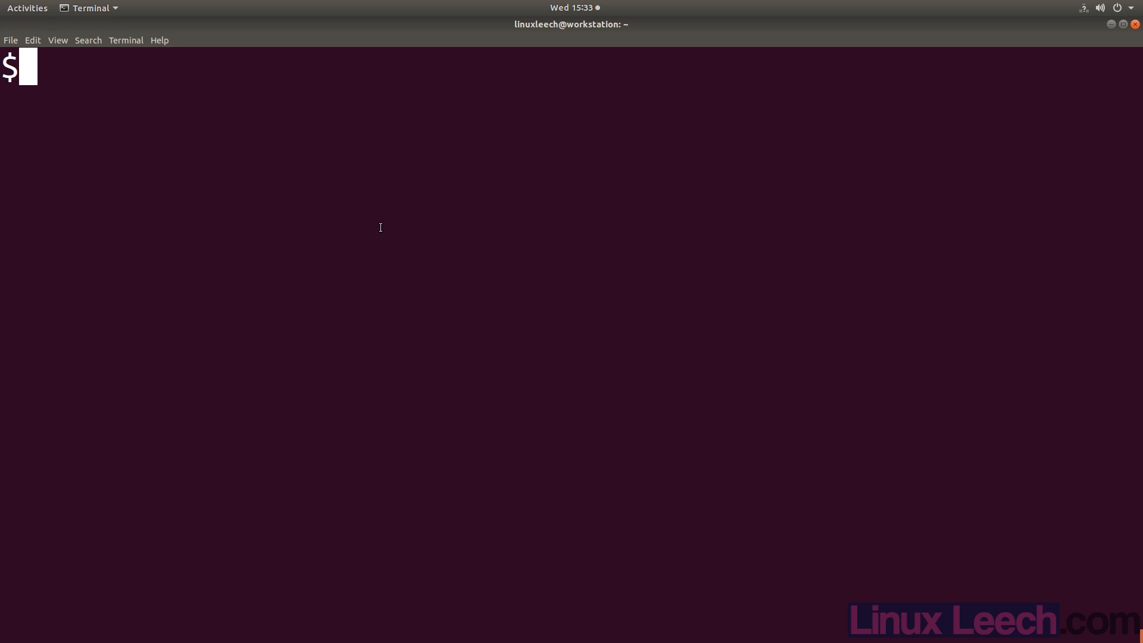
Step: Launch Google Chrome from Activities and search Google for 'utf-8 smiley'
text(chro)
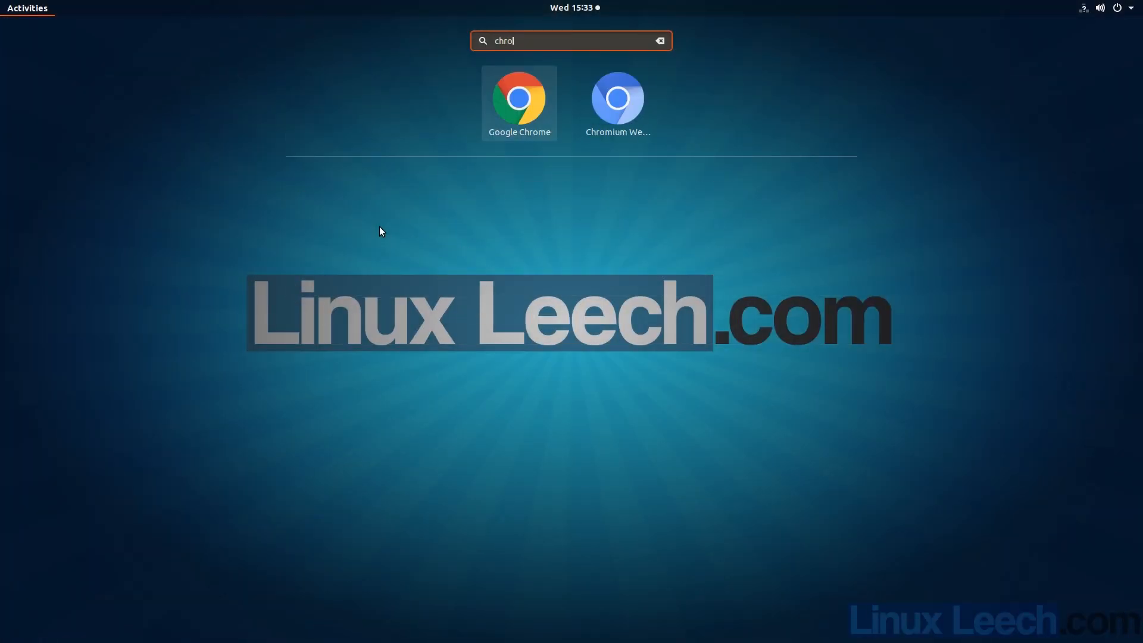
click(519, 98)
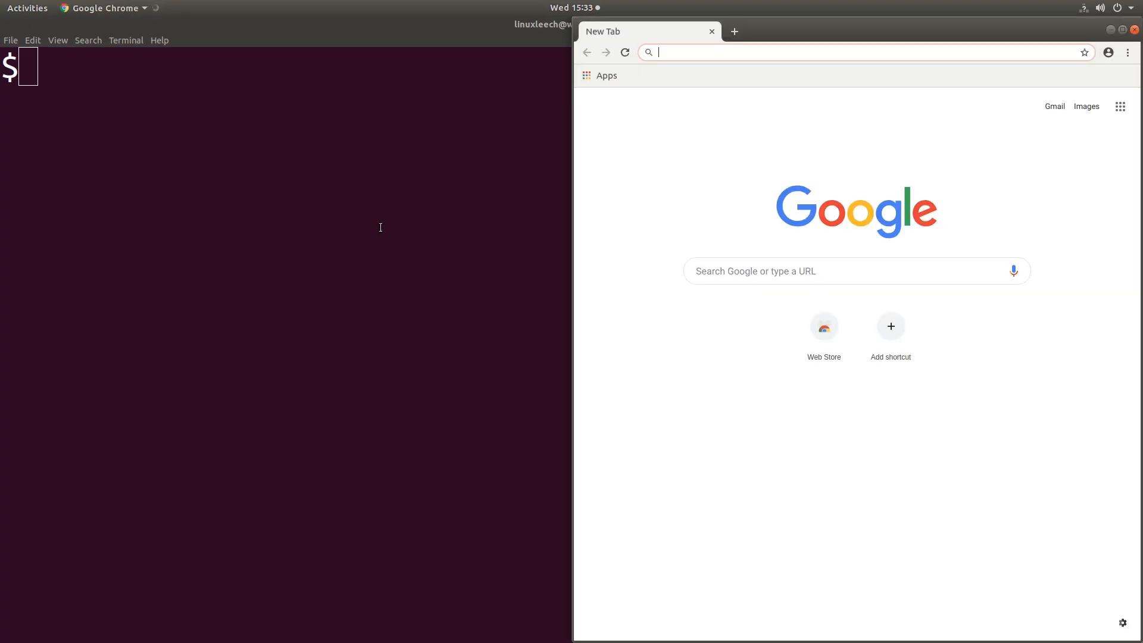
text(utf-8 smiley)
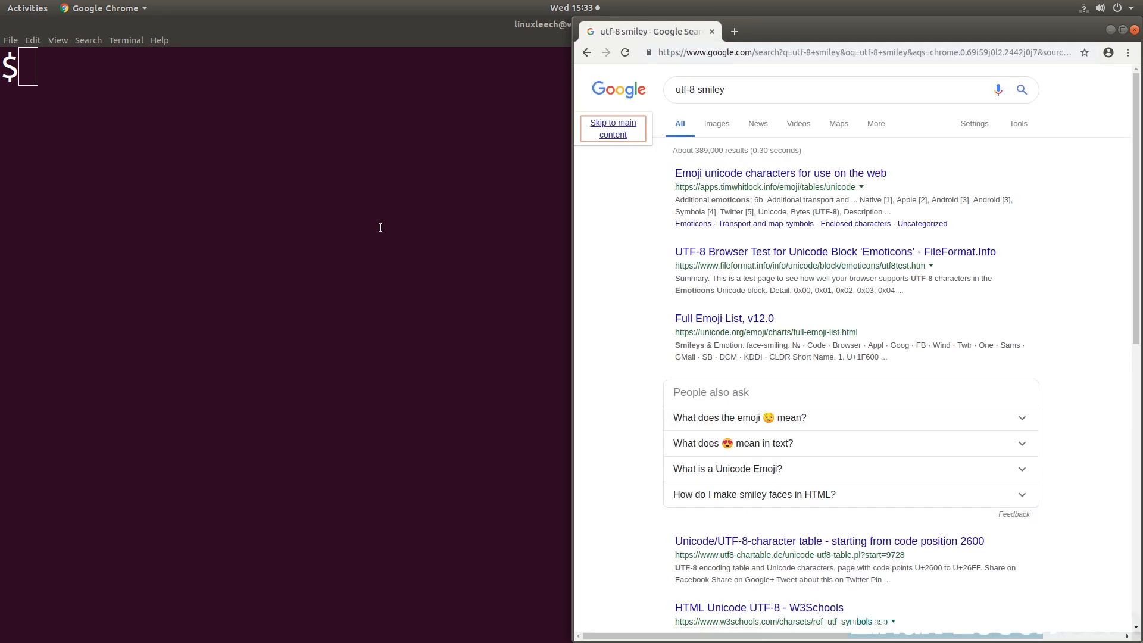
Step: Open the 'Emoji unicode characters for use on the web' result listing face emojis and codes
click(779, 174)
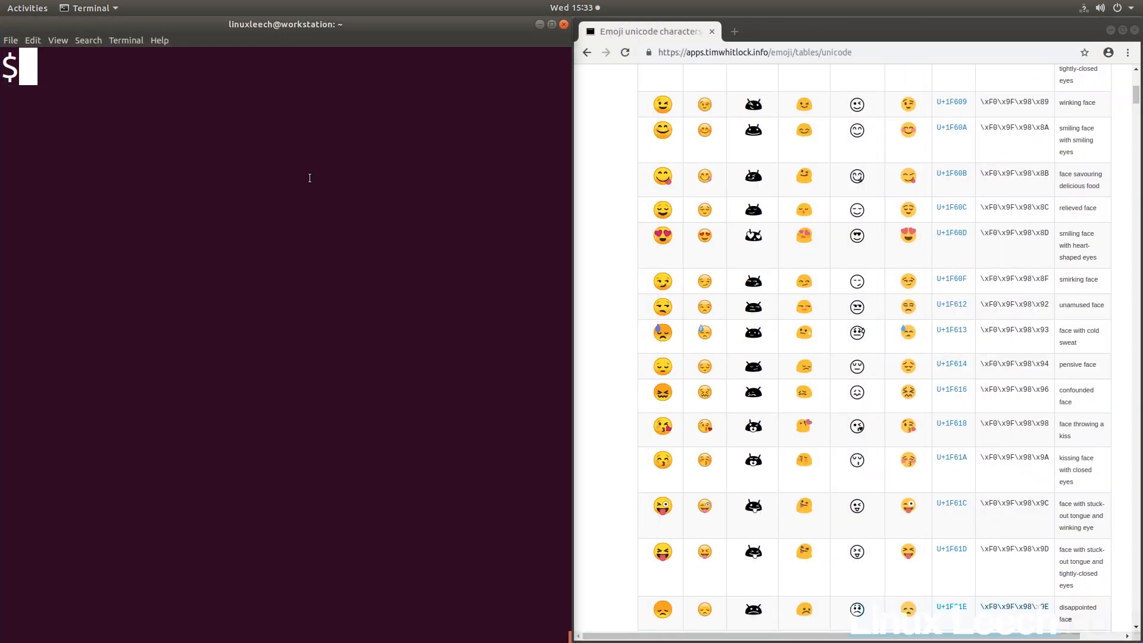
Step: Enter the Ctrl+Shift+U code u1f60b at the shell prompt, correcting the last digits with Backspace
text(u)
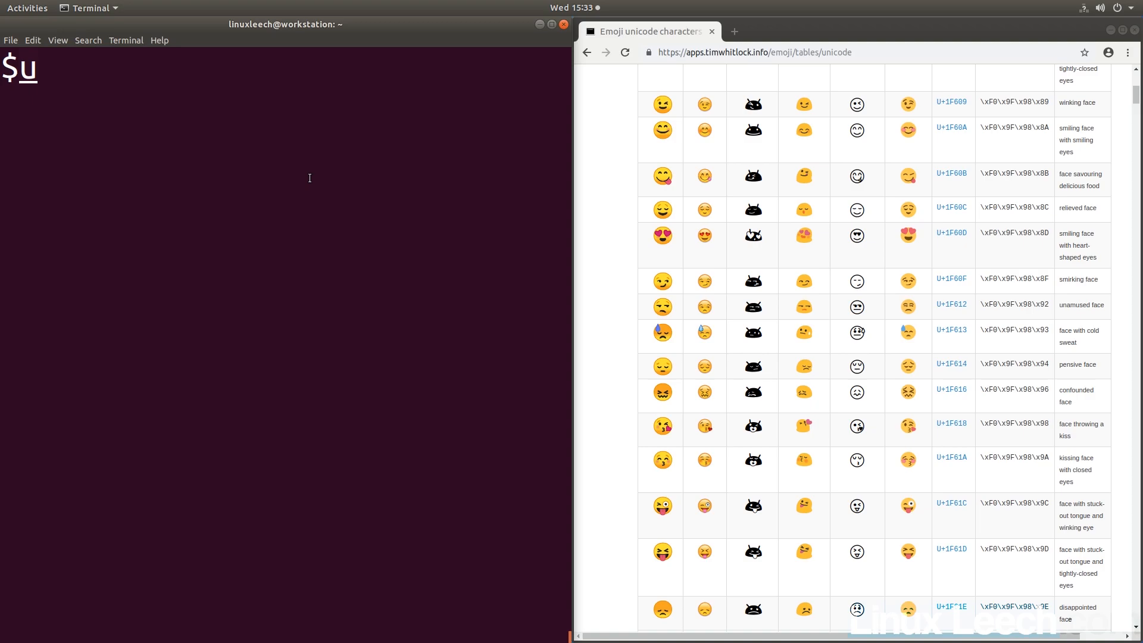
text(1f)
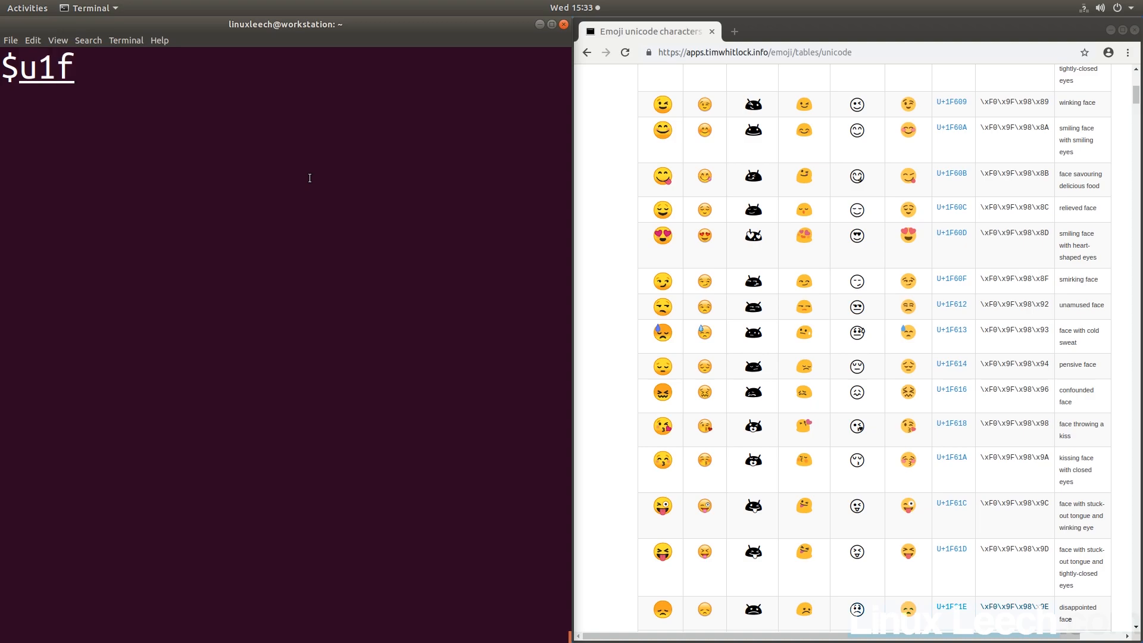
text(60b)
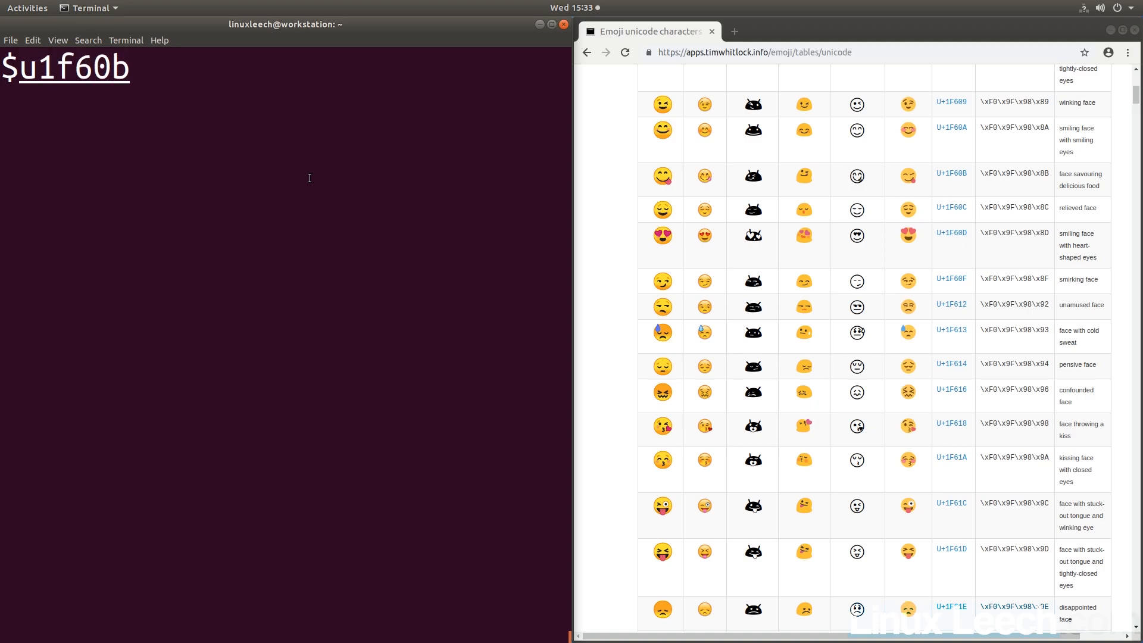
key(BackSpace)
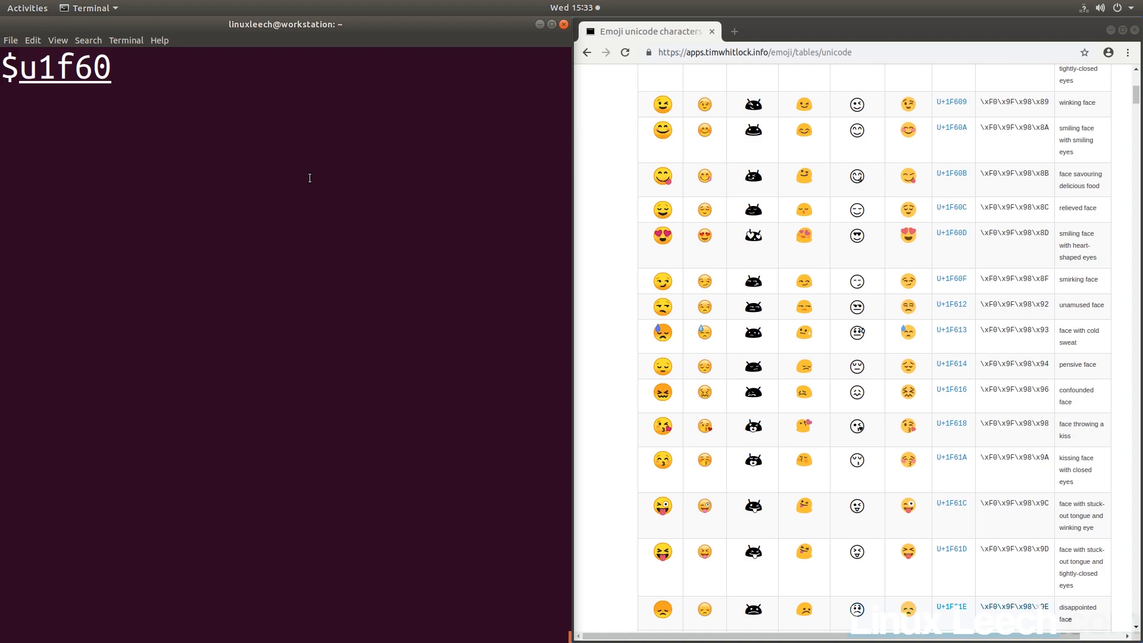
key(BackSpace)
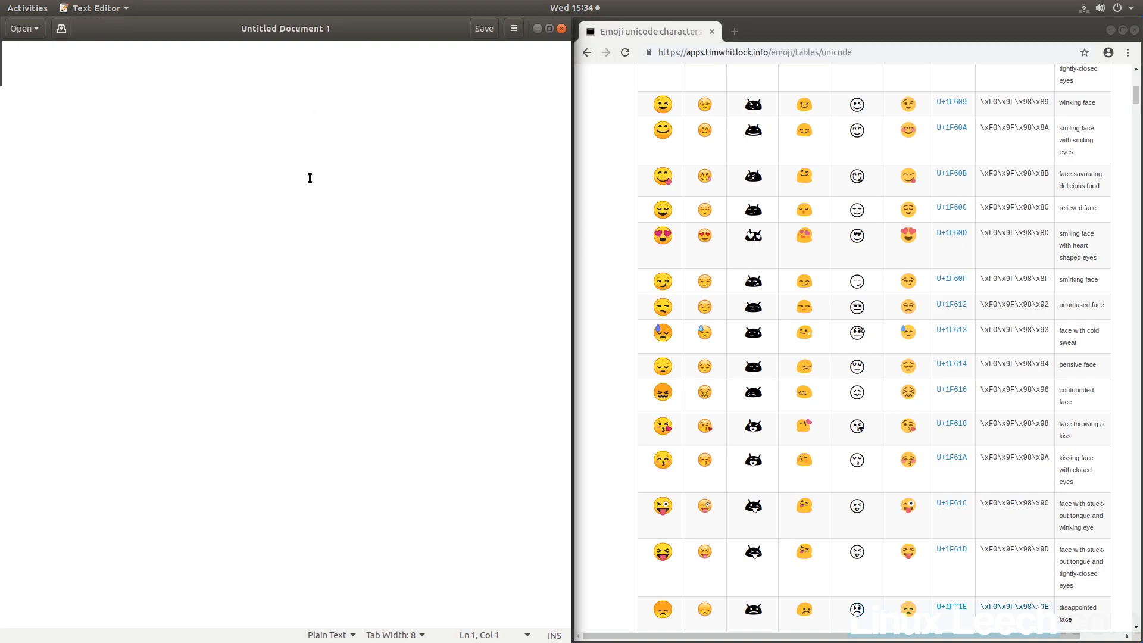
Step: Enter the Ctrl+Shift+U code u1f60a in gedit to insert the smiling face emoji
text(u)
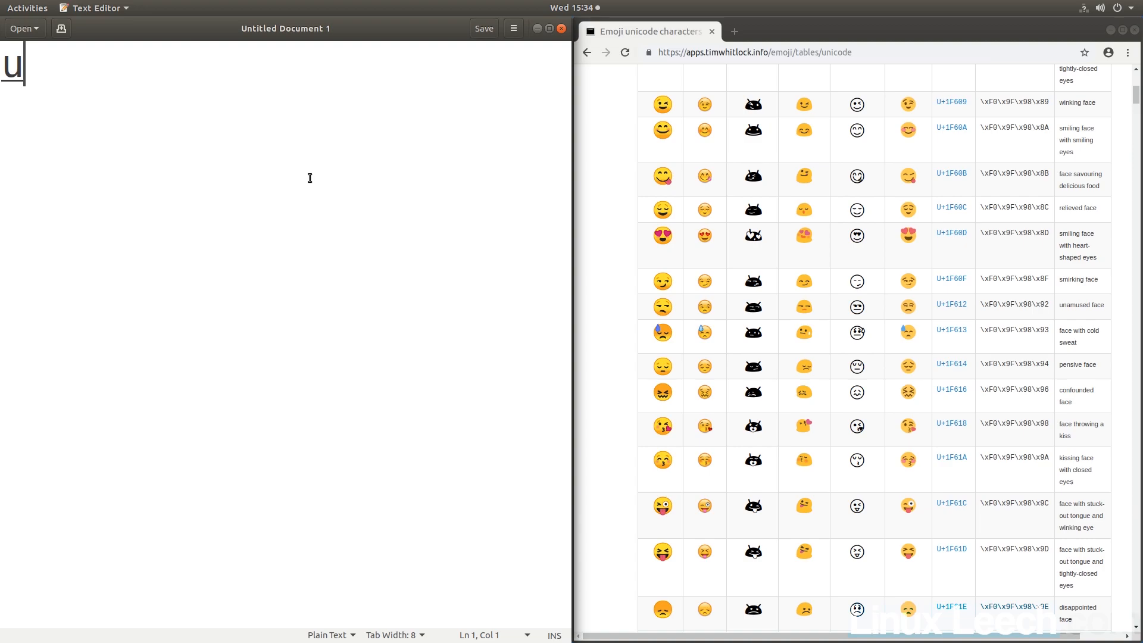
text(1f)
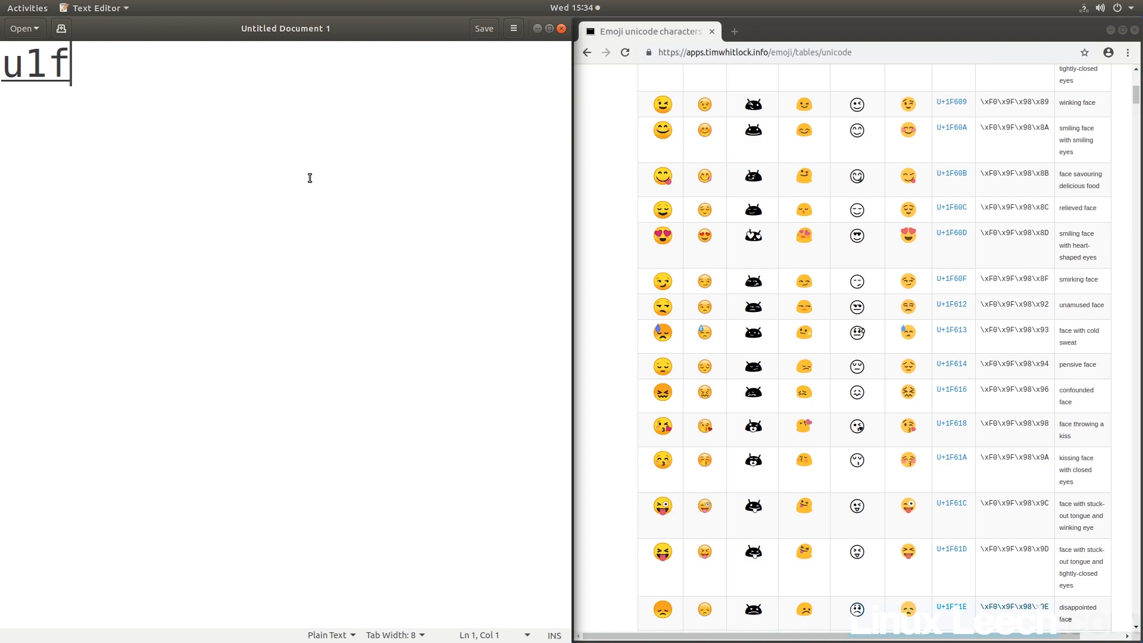
text(60a)
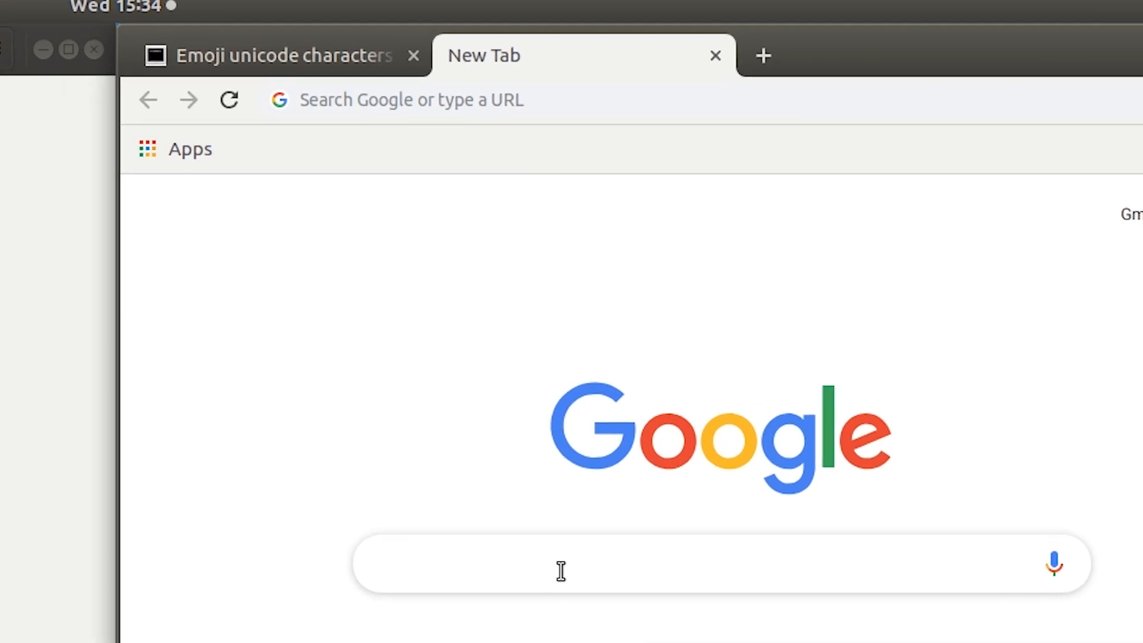
Step: Begin the Ctrl+Shift+U code u1f6 in the new tab's address bar
text(u)
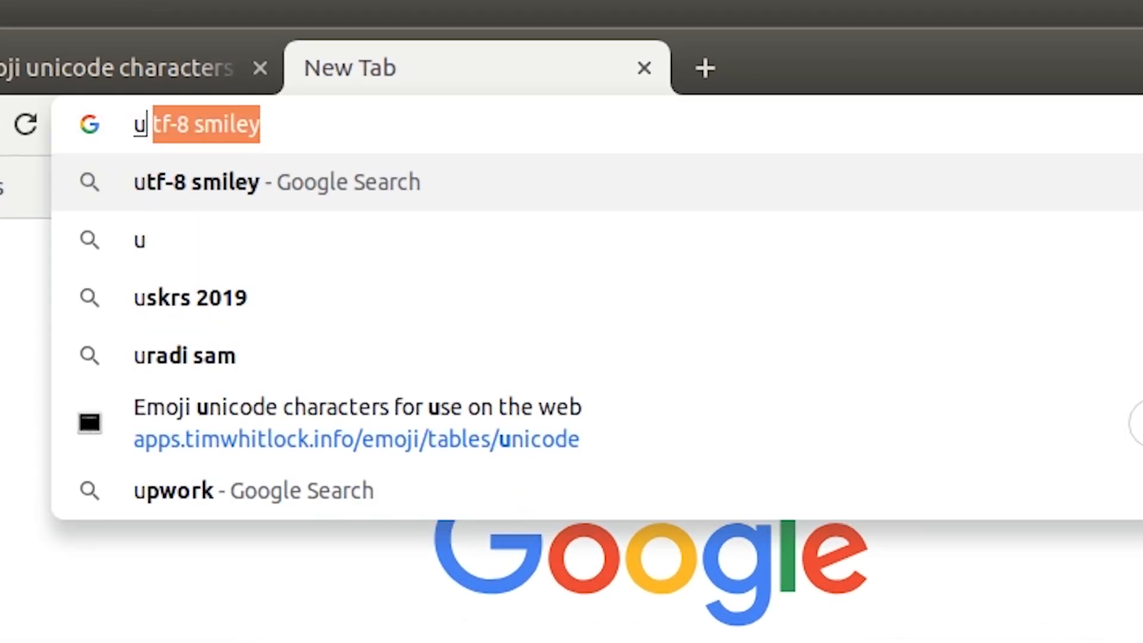
text(1f6)
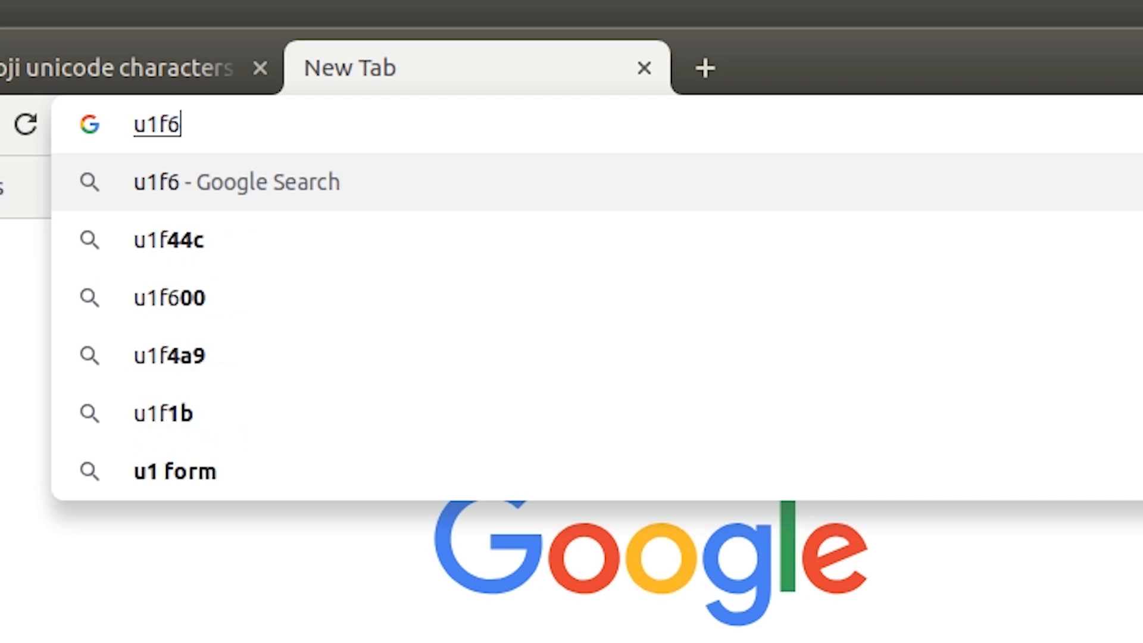